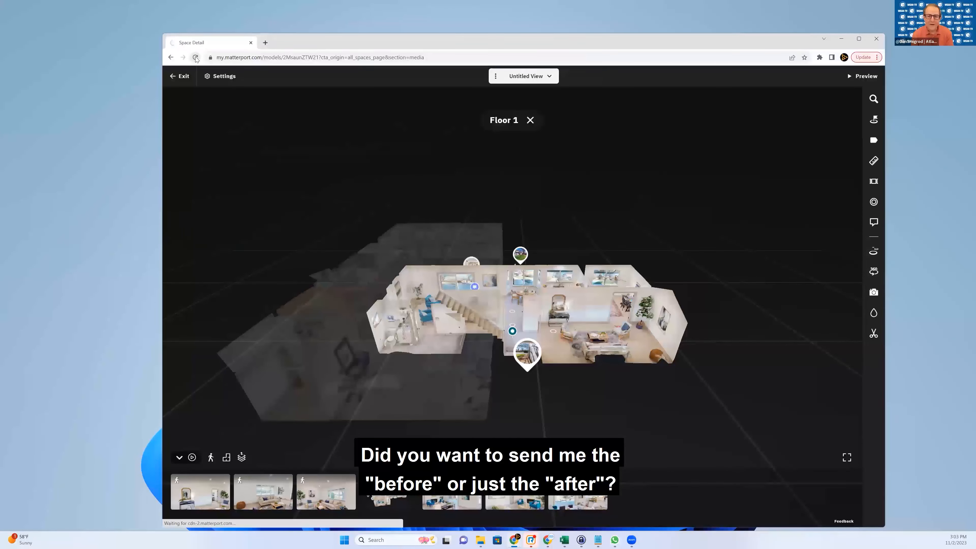
Reload the space and step from the Floor 1 dollhouse into the living room walkthrough view
{"action": "left_click", "coordinate": [195, 58]}
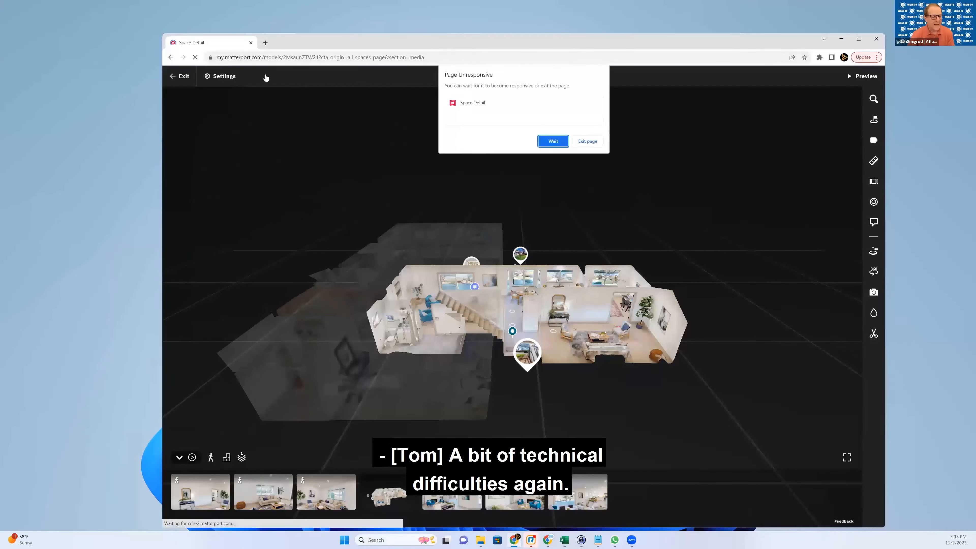
{"action": "left_click", "coordinate": [552, 141]}
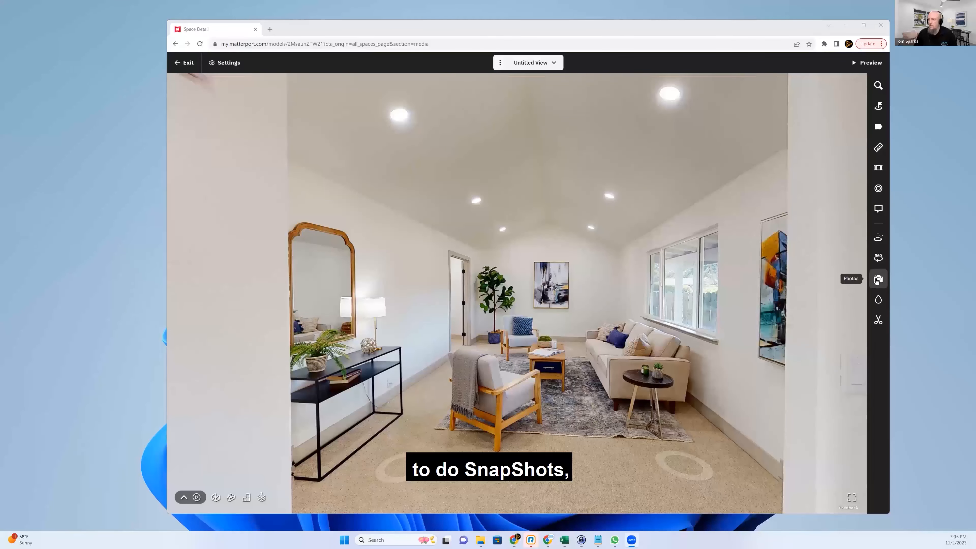
Capture two 2D snapshots with the Photos tool: the living room, then the armchair and console by the stairs
{"action": "left_click", "coordinate": [878, 279]}
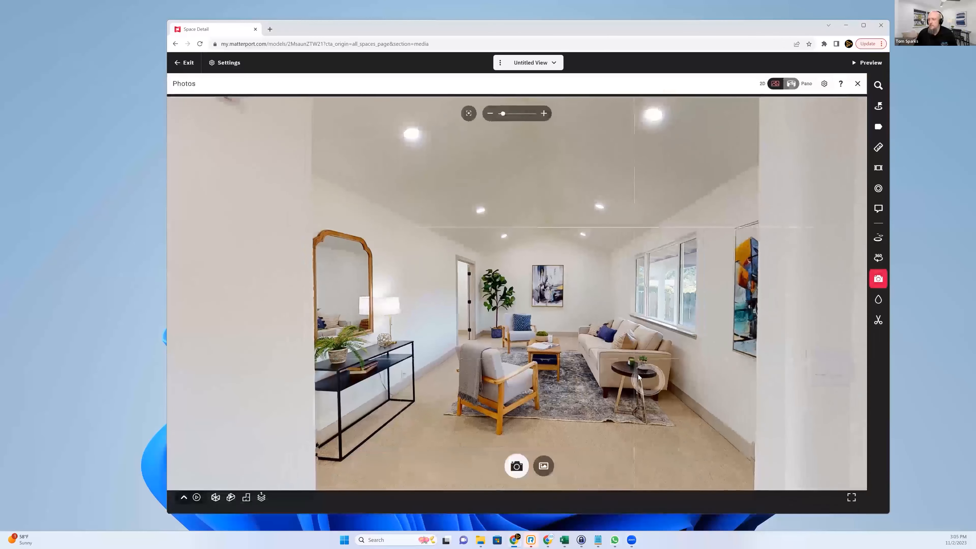
{"action": "left_click", "coordinate": [542, 113]}
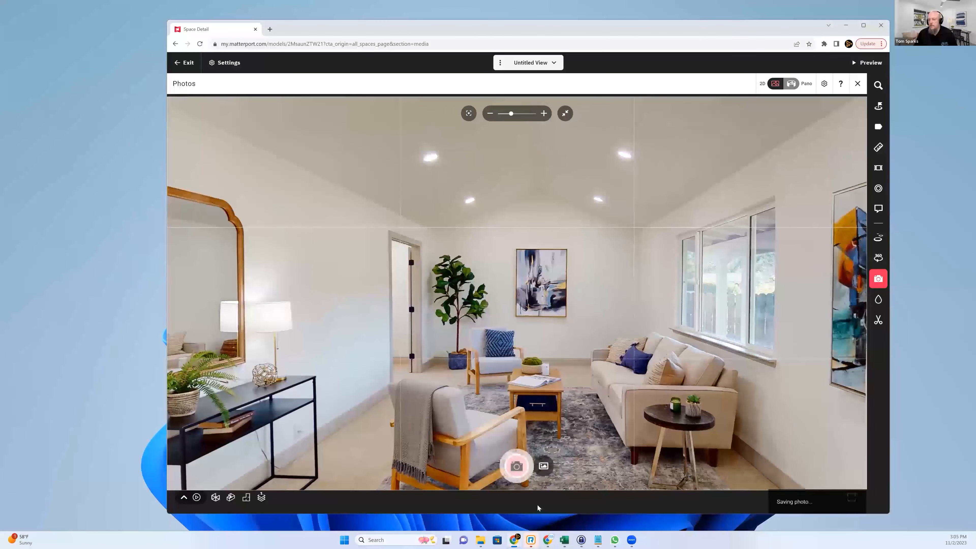
{"action": "left_click", "coordinate": [516, 466]}
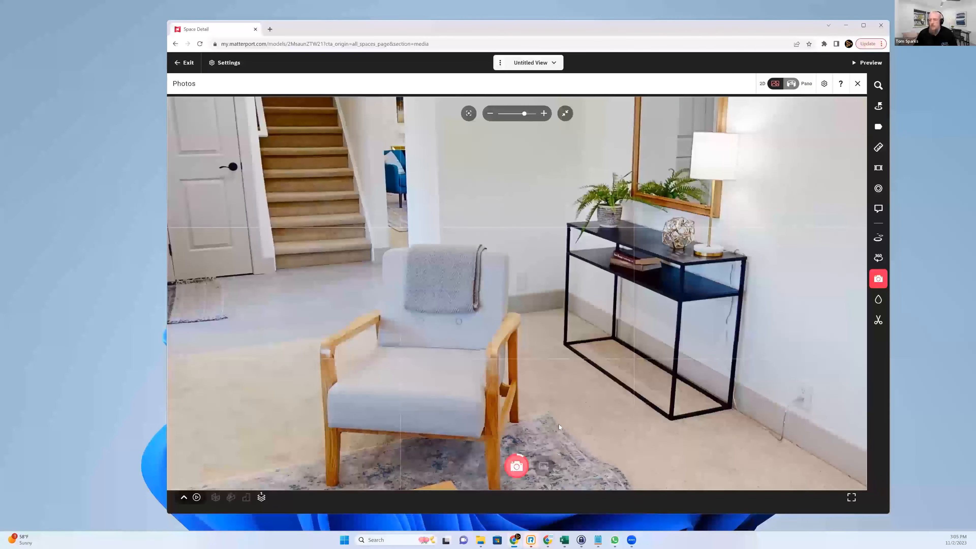
{"action": "left_click", "coordinate": [516, 466]}
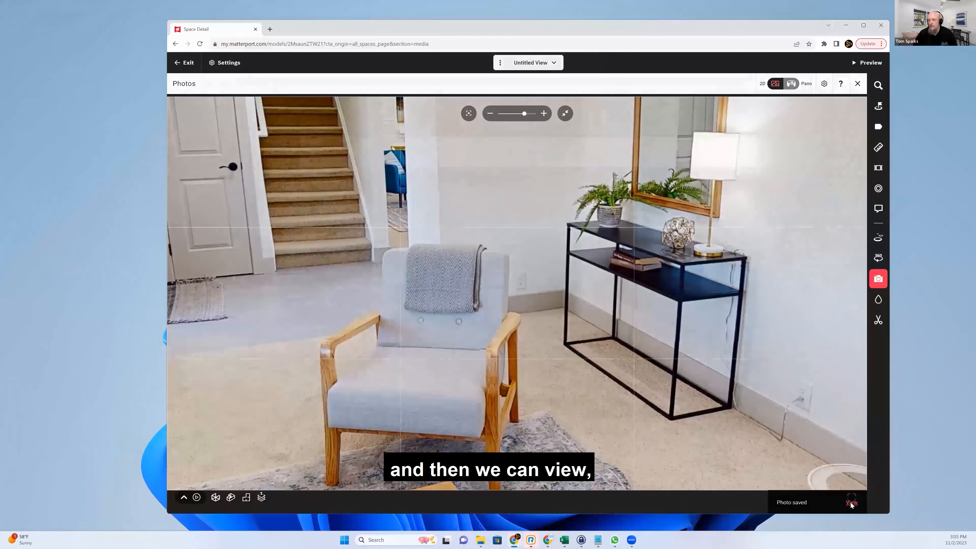
Review the newest saved snapshot, flip between adjacent photos, and return to the photo grid
{"action": "left_click", "coordinate": [852, 502]}
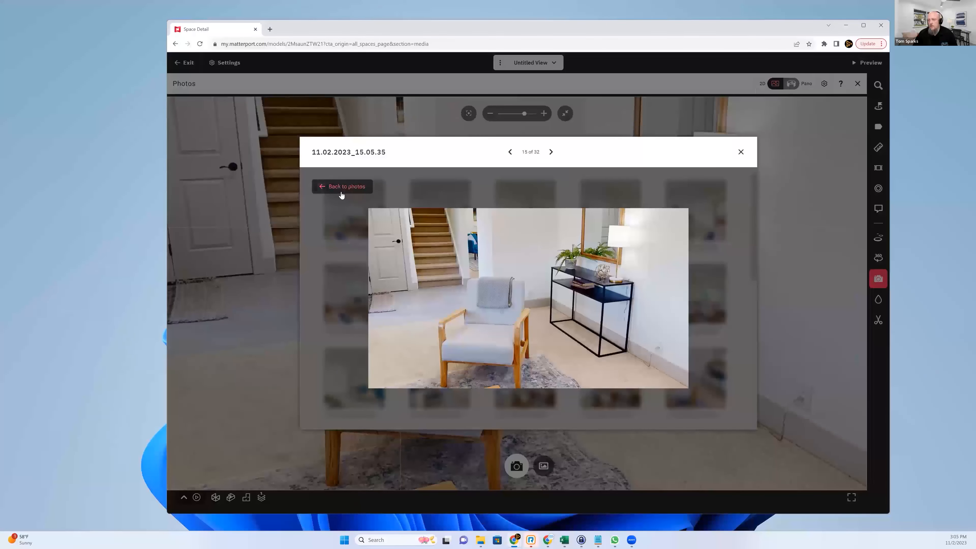
{"action": "left_click", "coordinate": [509, 151]}
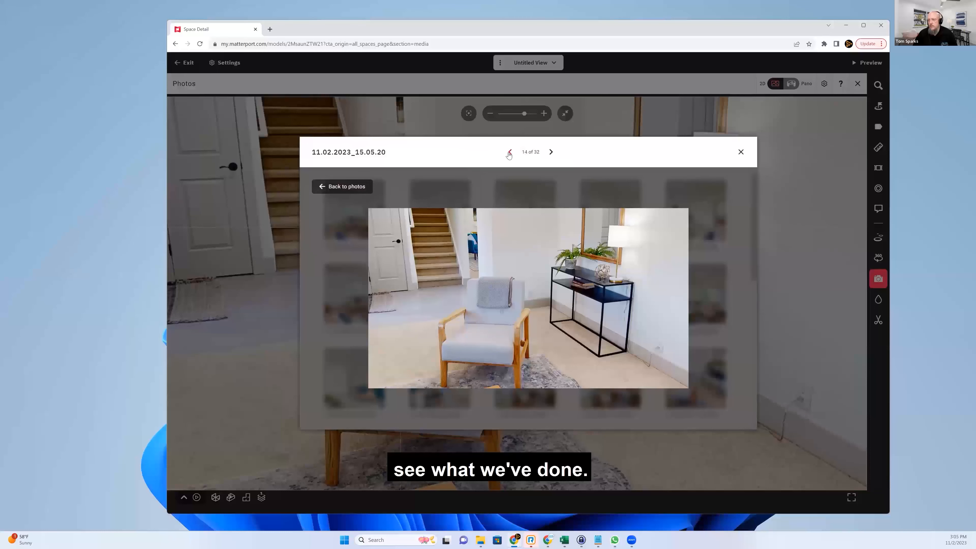
{"action": "left_click", "coordinate": [550, 152]}
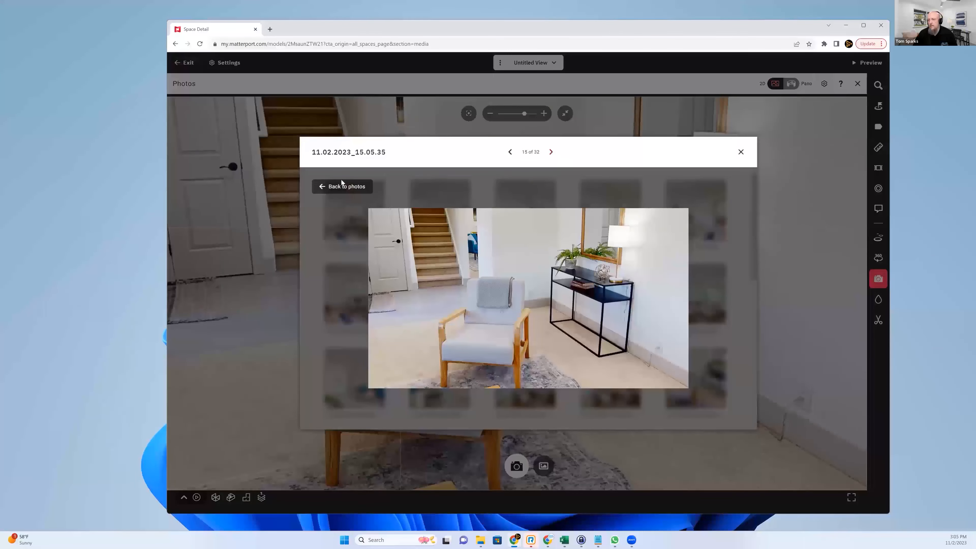
{"action": "left_click", "coordinate": [346, 186]}
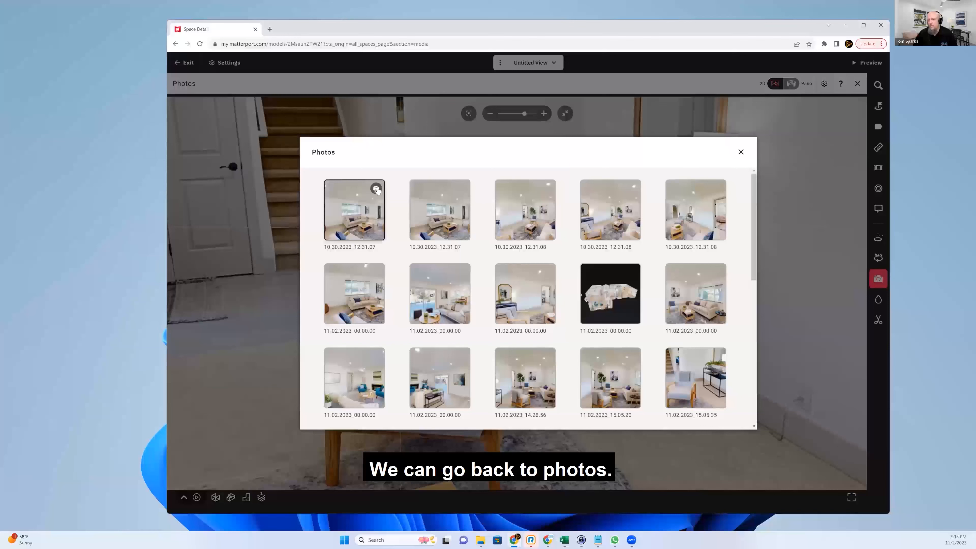
{"action": "scroll", "scroll_direction": "down", "scroll_amount": 3}
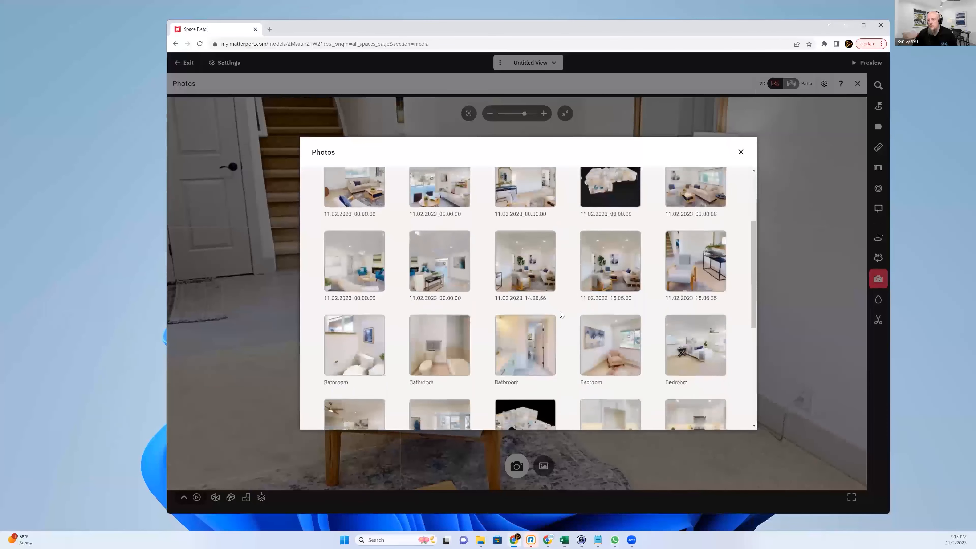
{"action": "scroll", "scroll_direction": "up", "scroll_amount": 3}
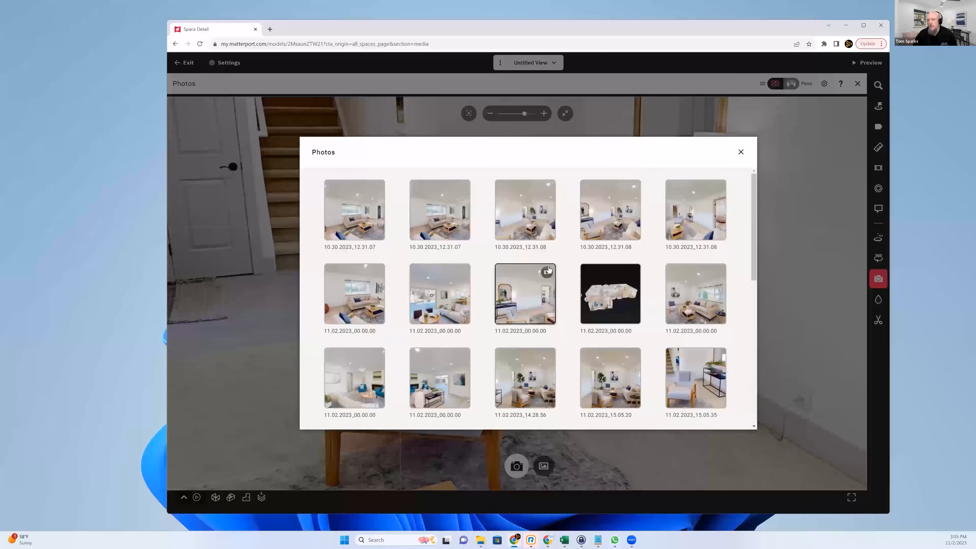
{"action": "mouse_move", "coordinate": [353, 210]}
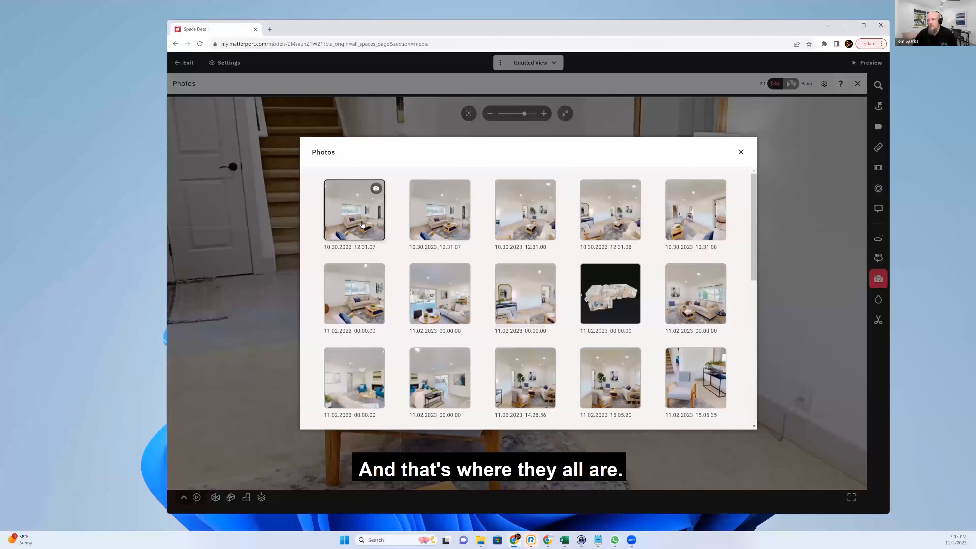
View the first photo full-size, then close and reopen the gallery listing the 11.02.2023 snapshots
{"action": "left_click", "coordinate": [354, 209]}
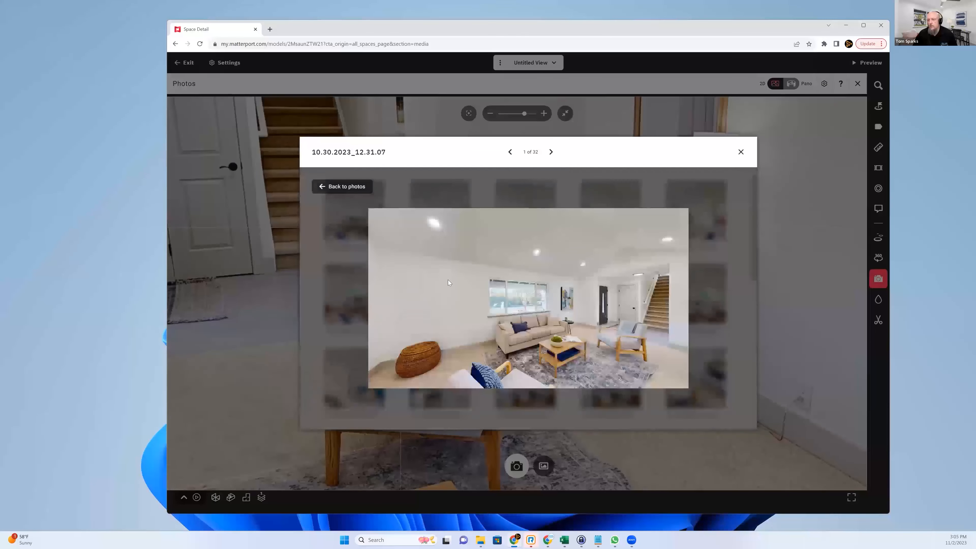
{"action": "mouse_move", "coordinate": [741, 152]}
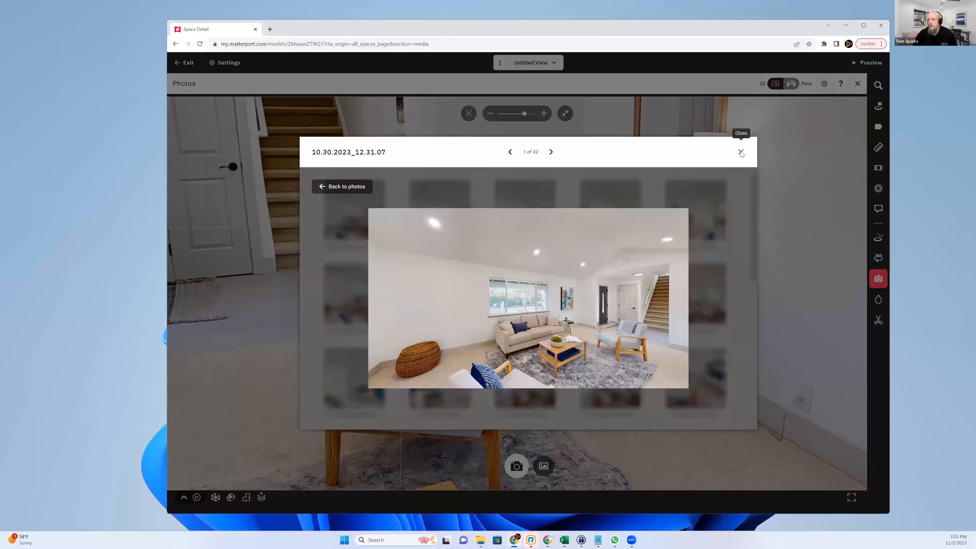
{"action": "left_click", "coordinate": [741, 152]}
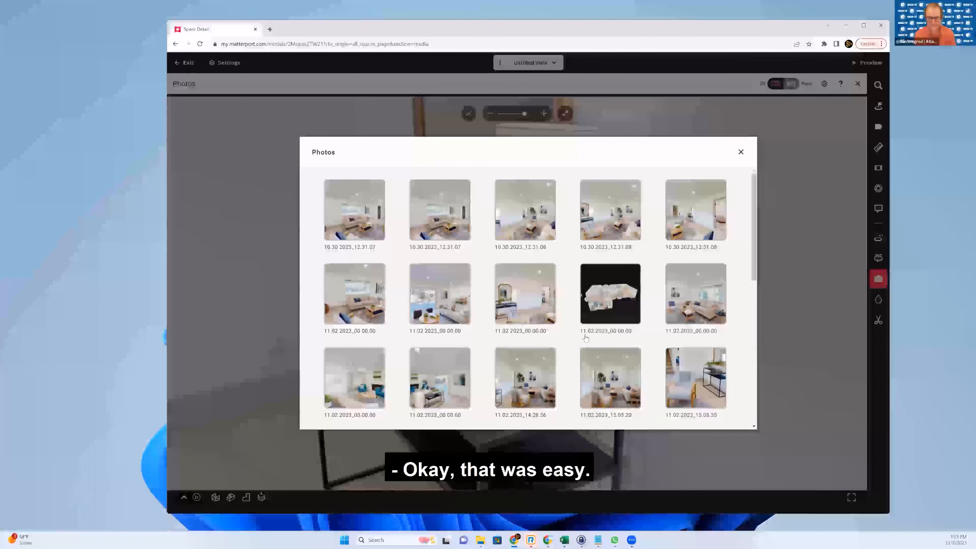
{"action": "scroll", "scroll_direction": "down", "scroll_amount": 3}
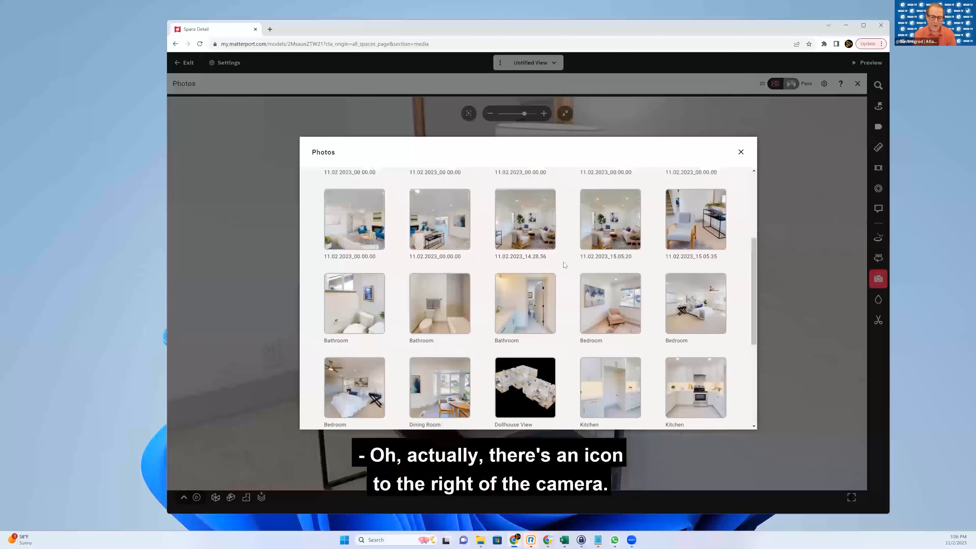
{"action": "scroll", "scroll_direction": "up", "scroll_amount": 3}
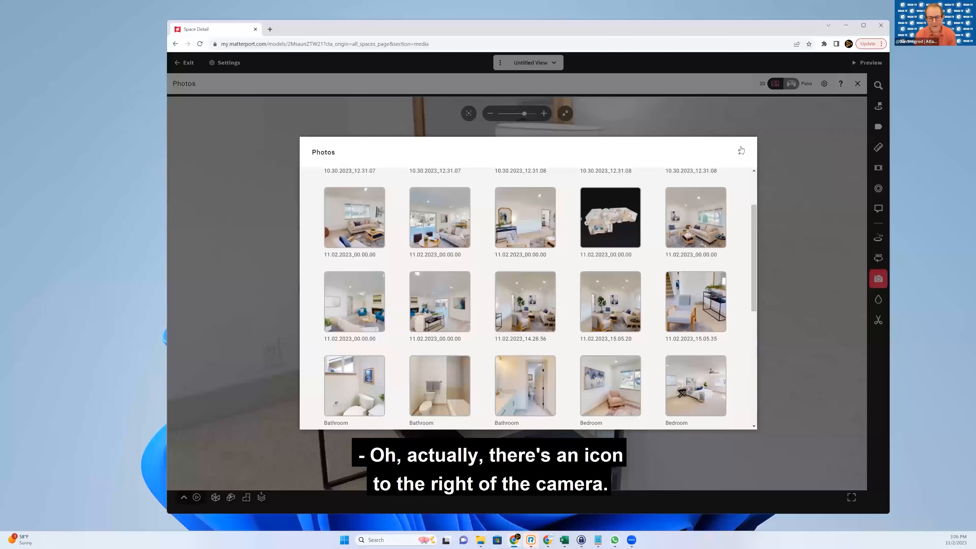
{"action": "left_click", "coordinate": [740, 150]}
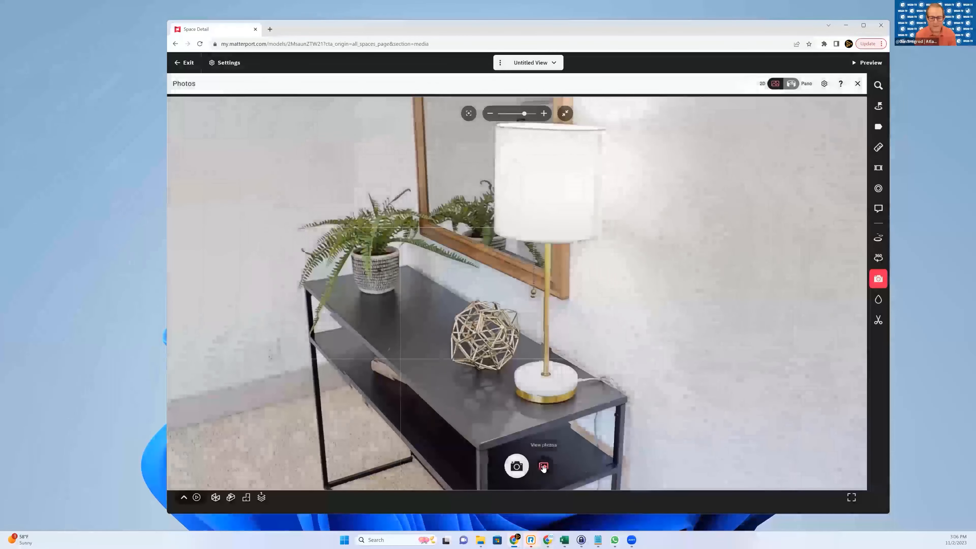
{"action": "left_click", "coordinate": [542, 466]}
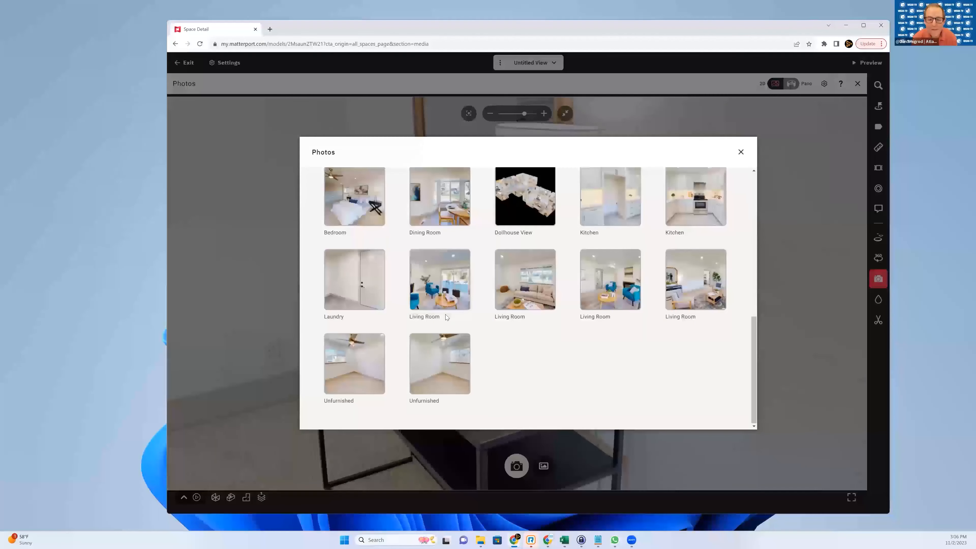
{"action": "scroll", "scroll_direction": "up", "scroll_amount": 3}
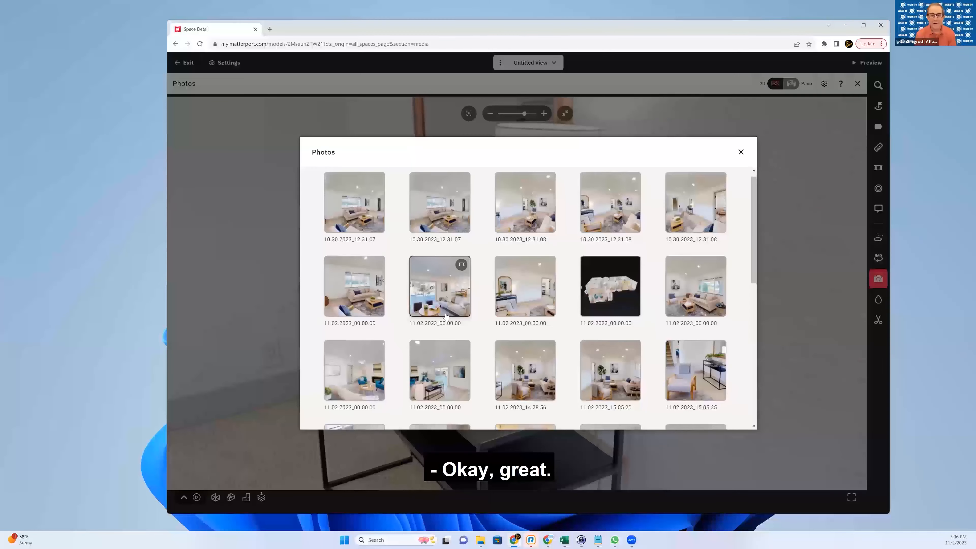
Return to the live camera in Pano mode and capture a 360 panorama of the living room
{"action": "left_click", "coordinate": [741, 151]}
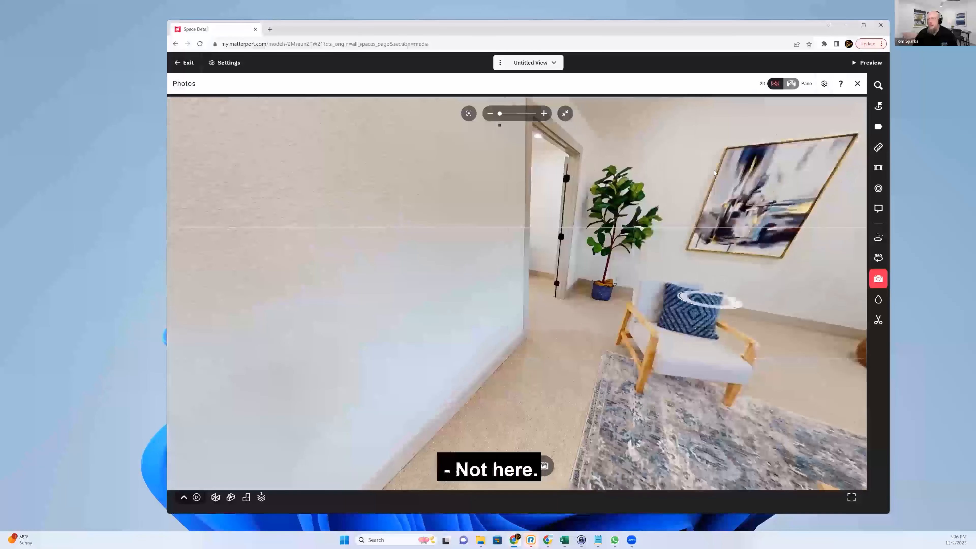
{"action": "mouse_move", "coordinate": [790, 84]}
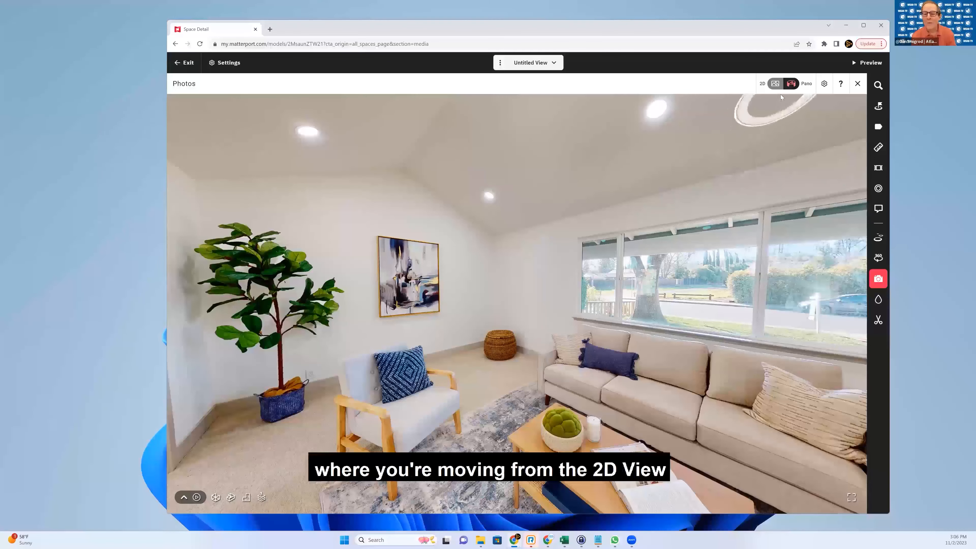
{"action": "mouse_move", "coordinate": [775, 83]}
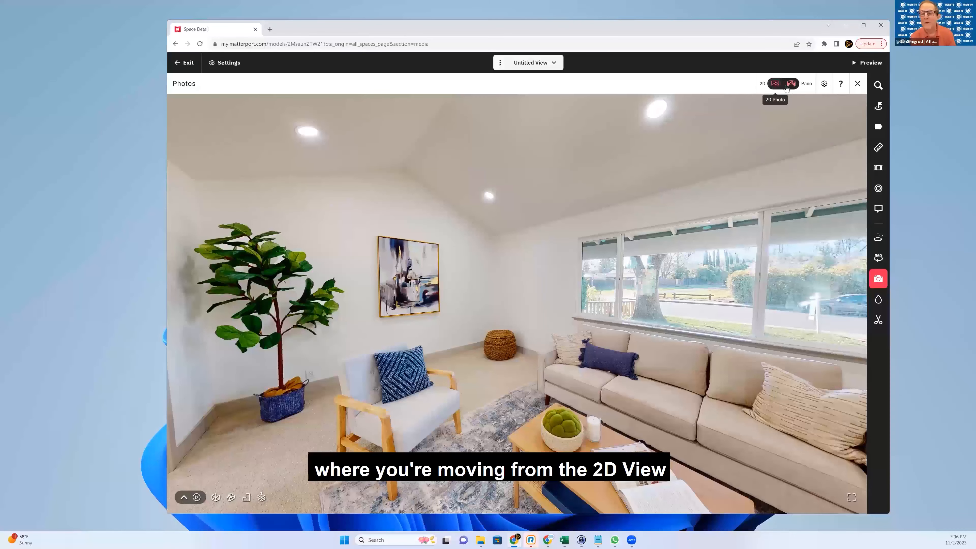
{"action": "left_click", "coordinate": [791, 84]}
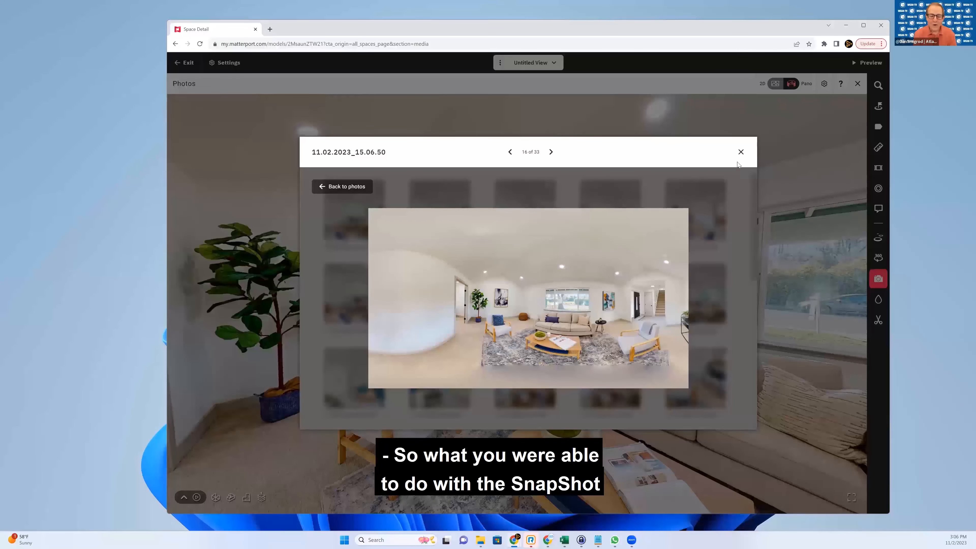
{"action": "mouse_move", "coordinate": [741, 155]}
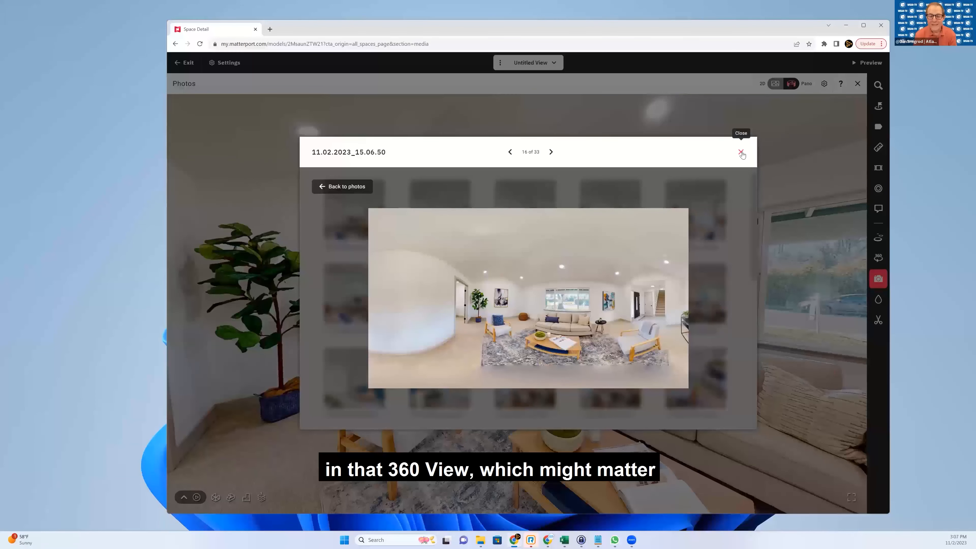
Close the enlarged 360 pano preview to return to the living-room capture view
{"action": "left_click", "coordinate": [741, 153]}
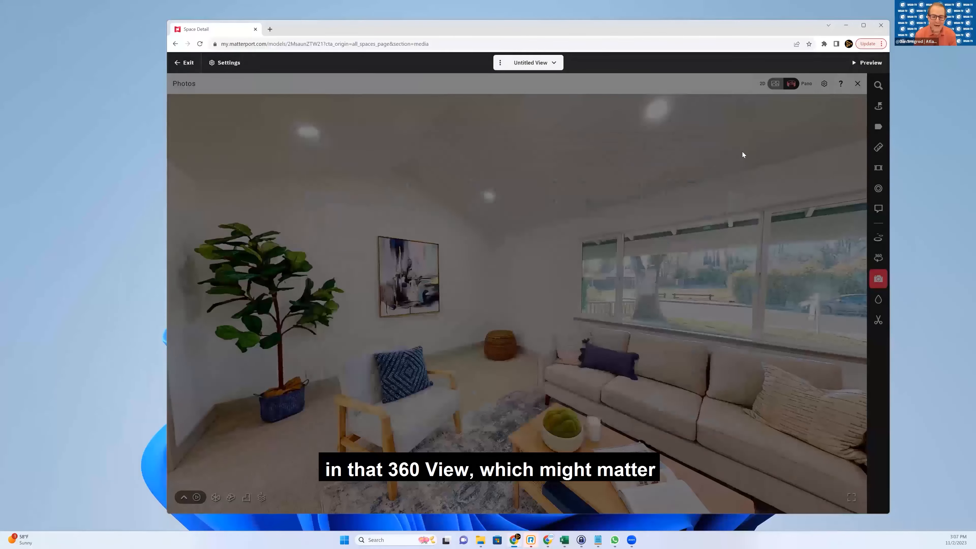
{"action": "mouse_move", "coordinate": [824, 84]}
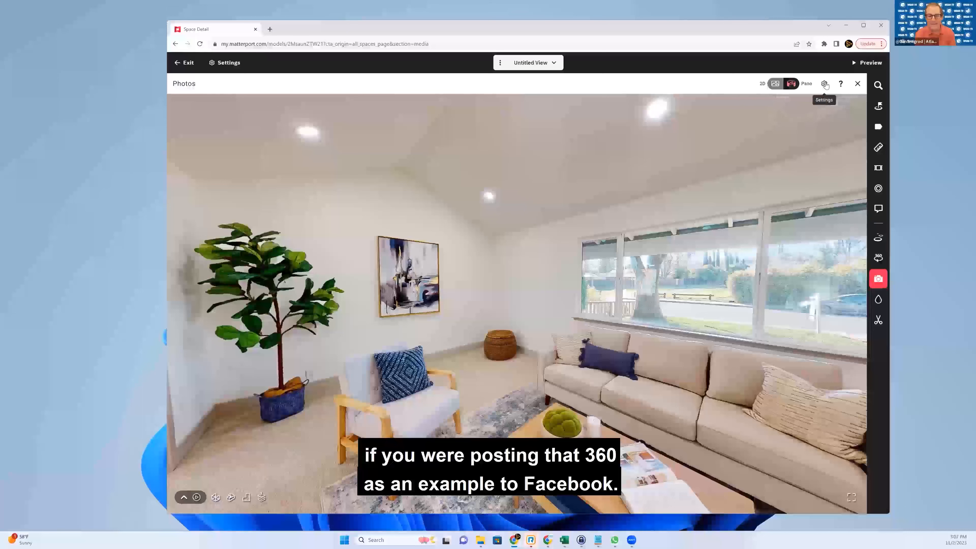
Toggle the Show grid overlay in the Photos capture settings
{"action": "left_click", "coordinate": [824, 83]}
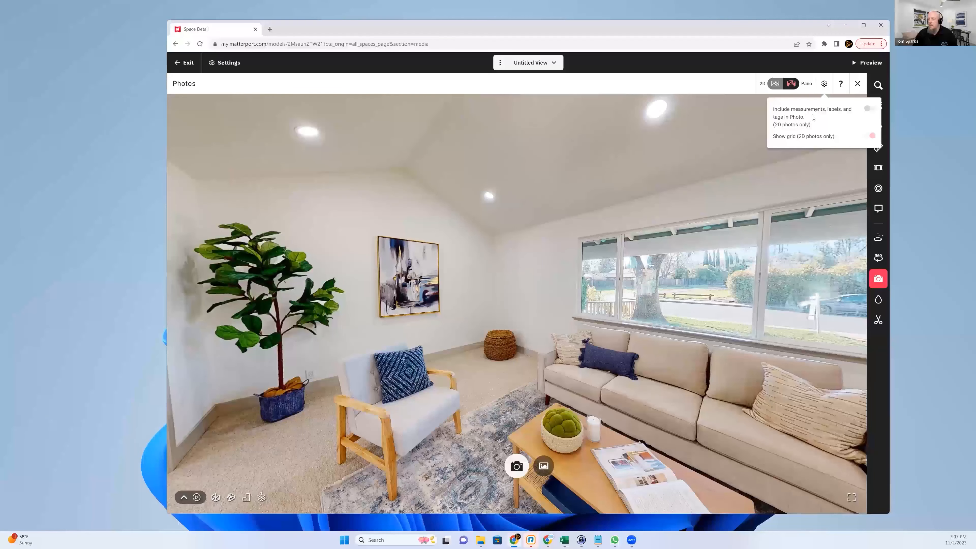
{"action": "left_click", "coordinate": [868, 108]}
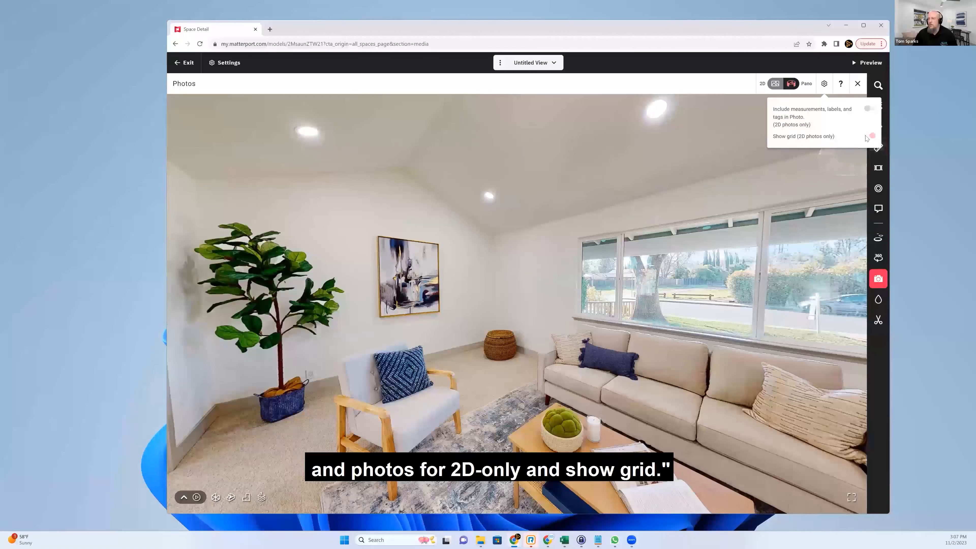
{"action": "left_click", "coordinate": [871, 136]}
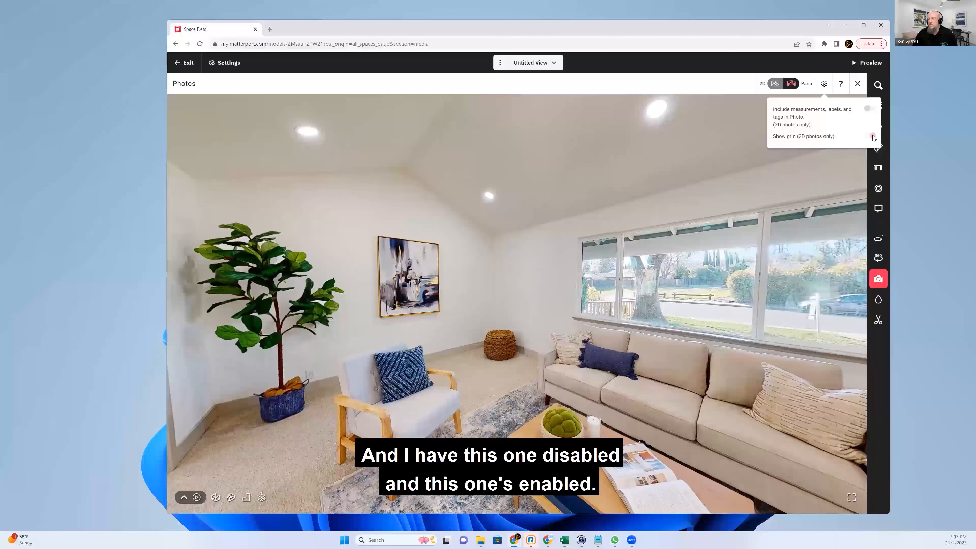
{"action": "left_click", "coordinate": [872, 136]}
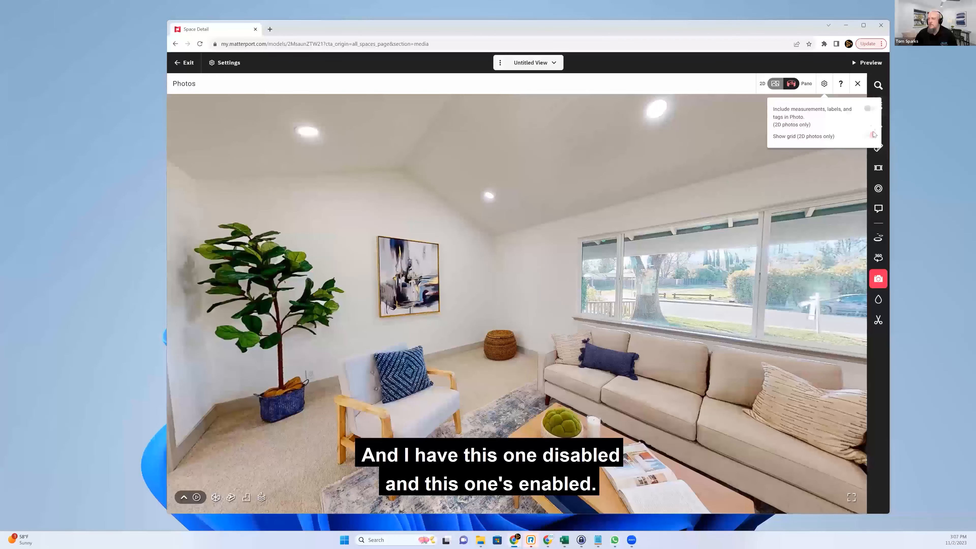
{"action": "left_click", "coordinate": [871, 135]}
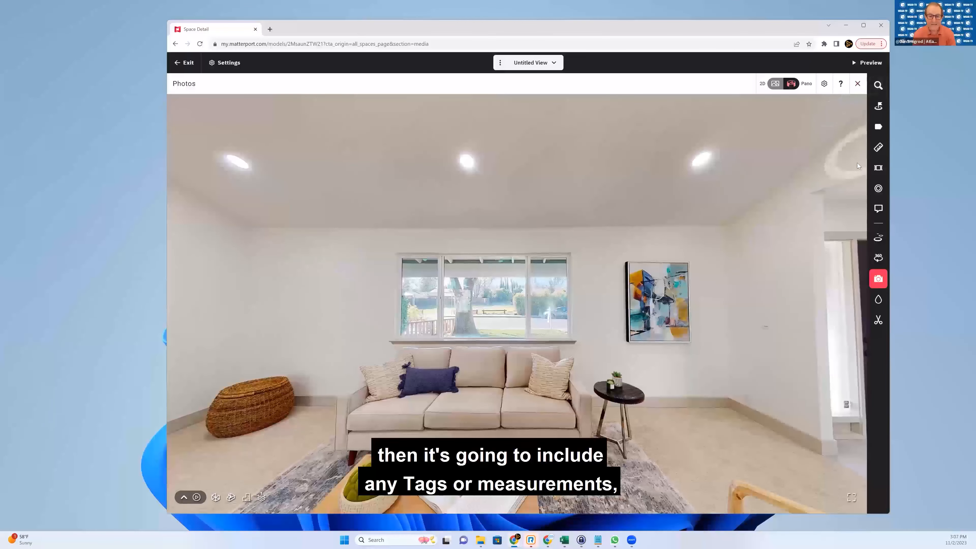
{"action": "mouse_move", "coordinate": [856, 83]}
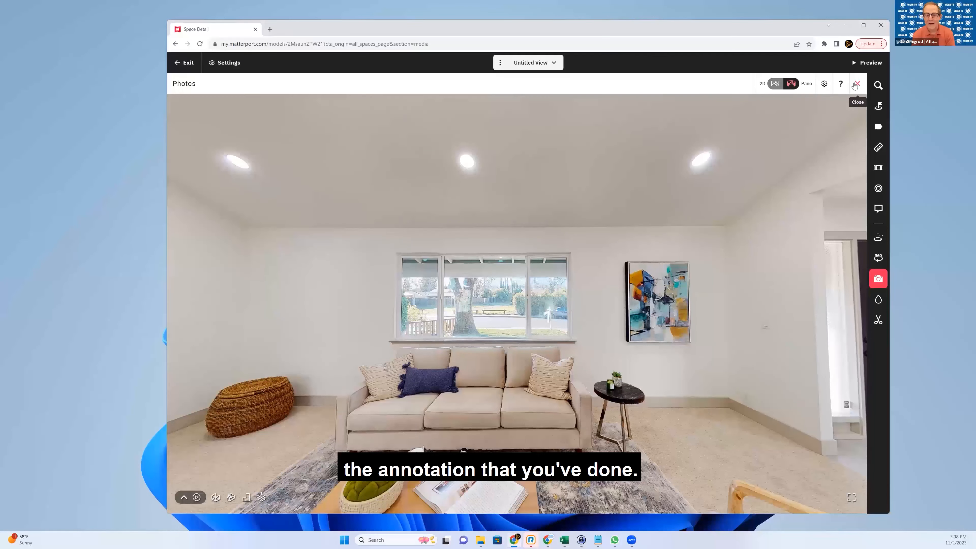
{"action": "left_click", "coordinate": [857, 83]}
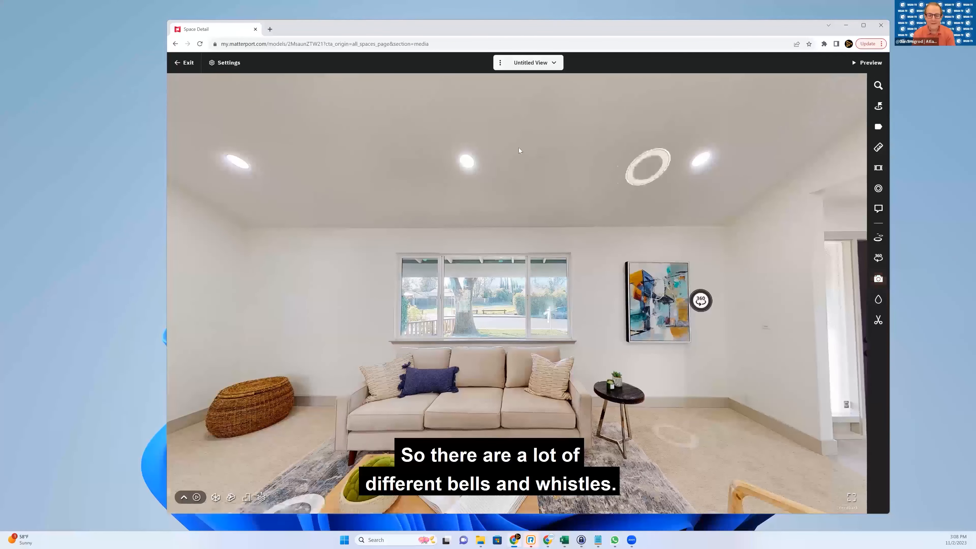
{"action": "left_click", "coordinate": [184, 62]}
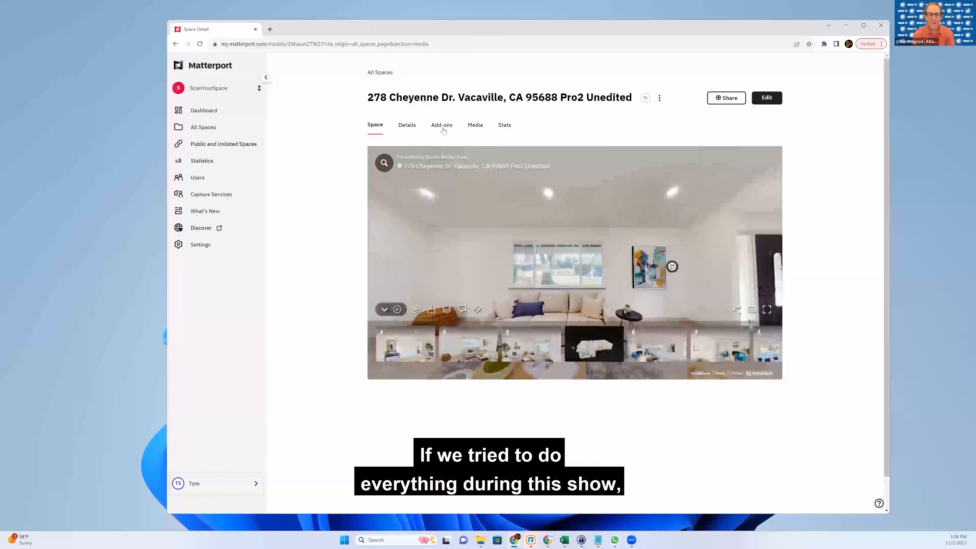
Show the space's Media tab listing its videos, photos and the new 360 pano
{"action": "left_click", "coordinate": [474, 125]}
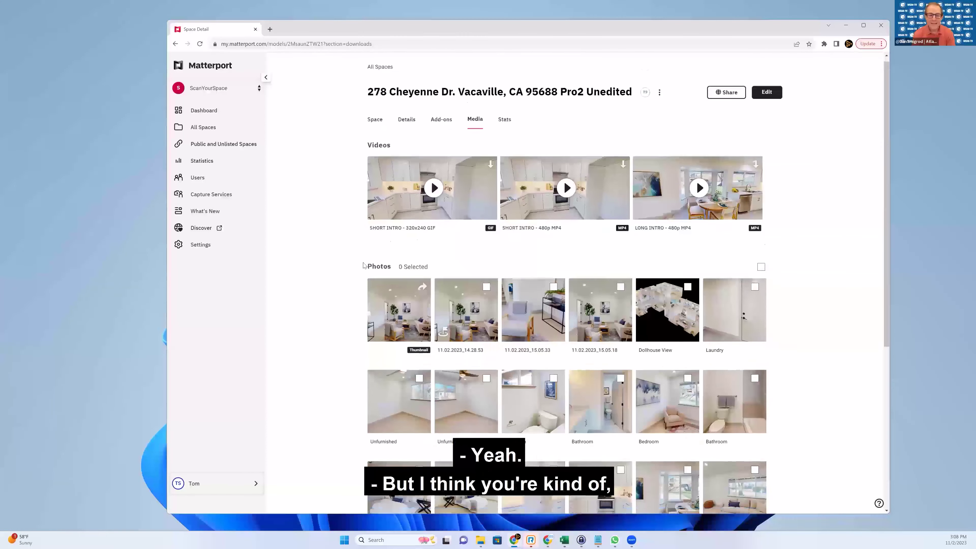
{"action": "scroll", "scroll_direction": "down", "scroll_amount": 3}
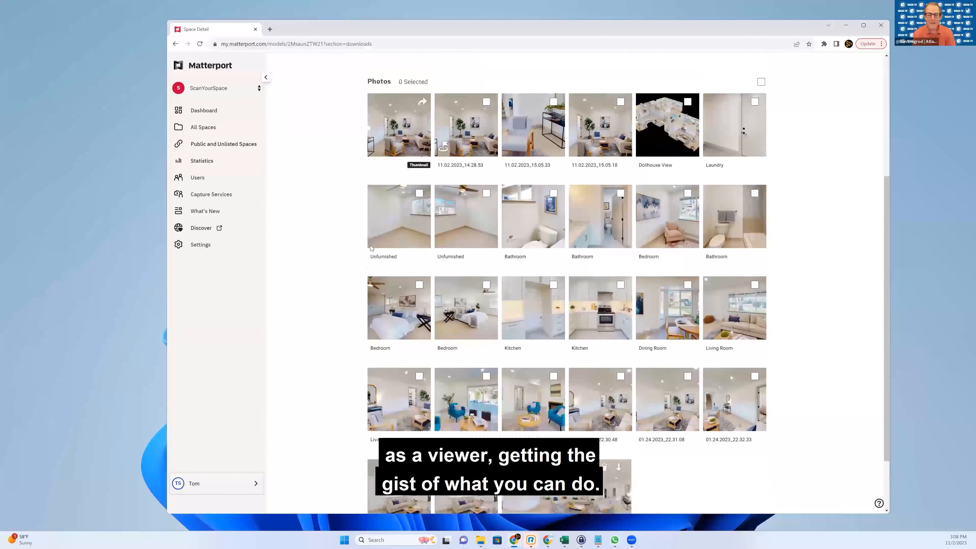
{"action": "scroll", "scroll_direction": "down", "scroll_amount": 3}
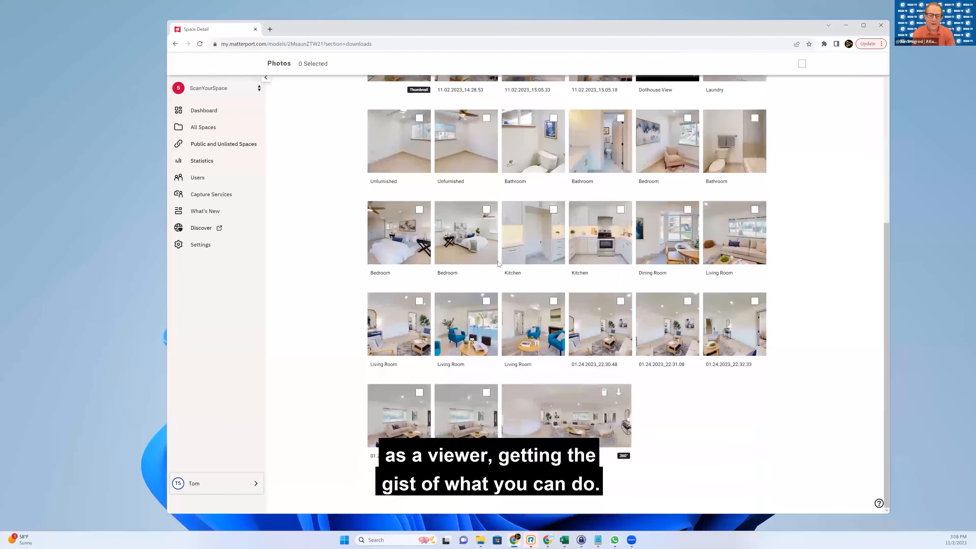
{"action": "scroll", "scroll_direction": "up", "scroll_amount": 3}
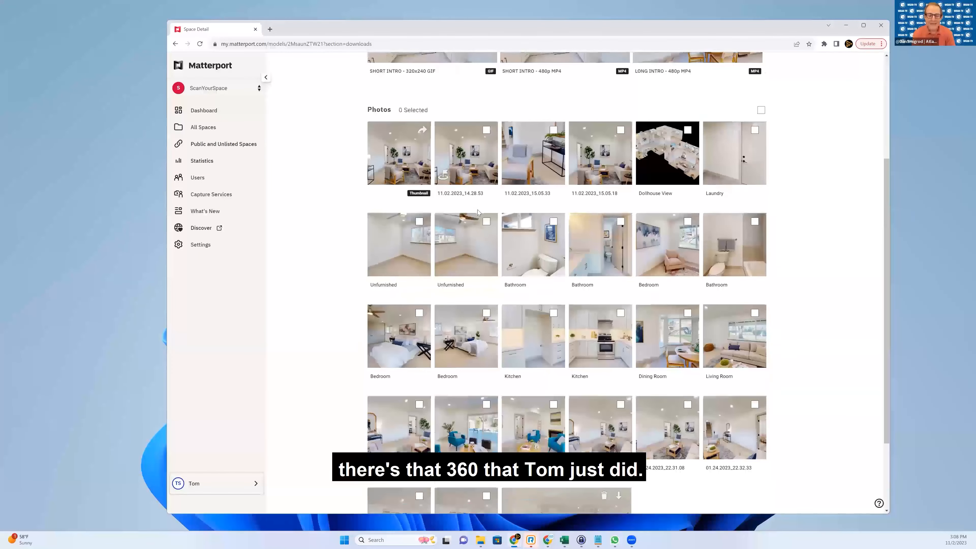
{"action": "scroll", "scroll_direction": "down", "scroll_amount": 3}
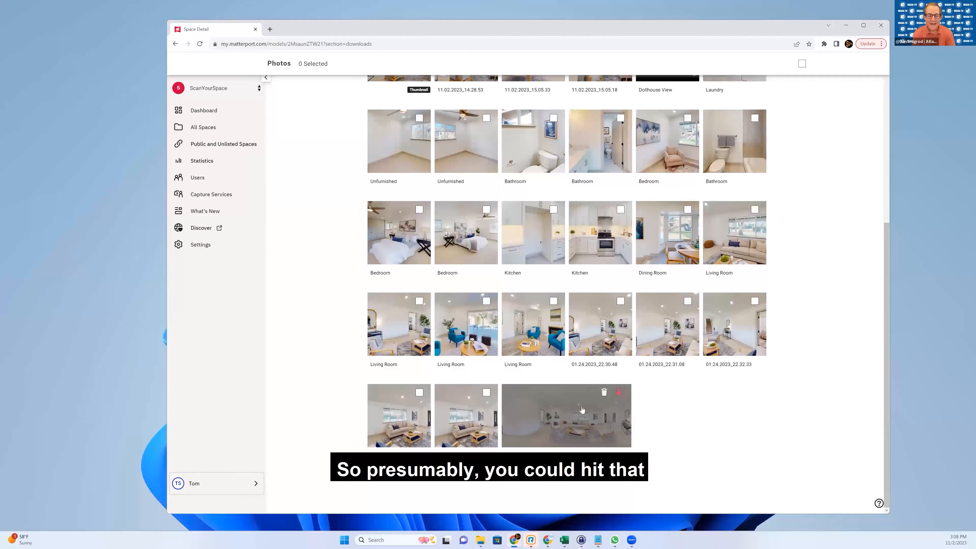
Check and uncheck the 01.24.2023_22.34.58 and 01.24.2023_22.33.02 photos, leaving none selected
{"action": "left_click", "coordinate": [487, 394]}
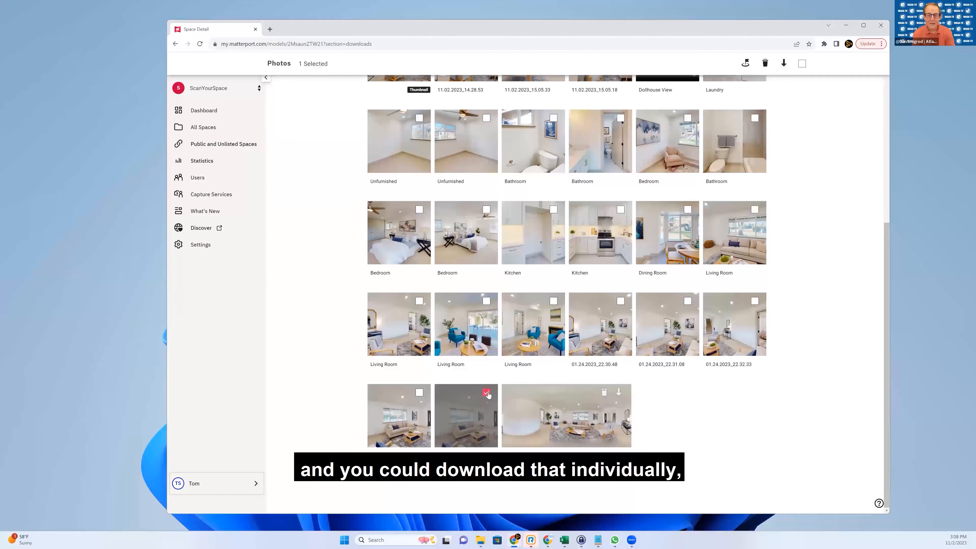
{"action": "left_click", "coordinate": [485, 393]}
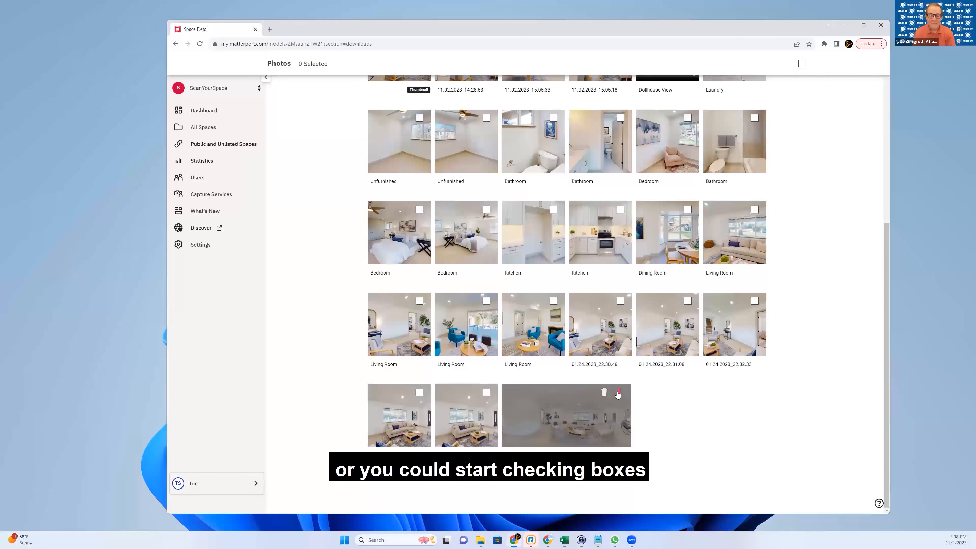
{"action": "left_click", "coordinate": [486, 392]}
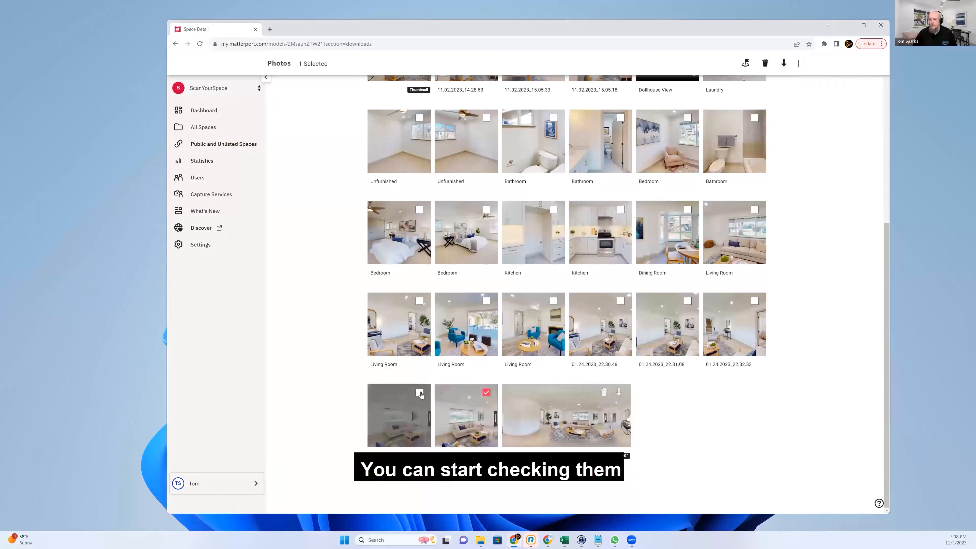
{"action": "left_click", "coordinate": [419, 392]}
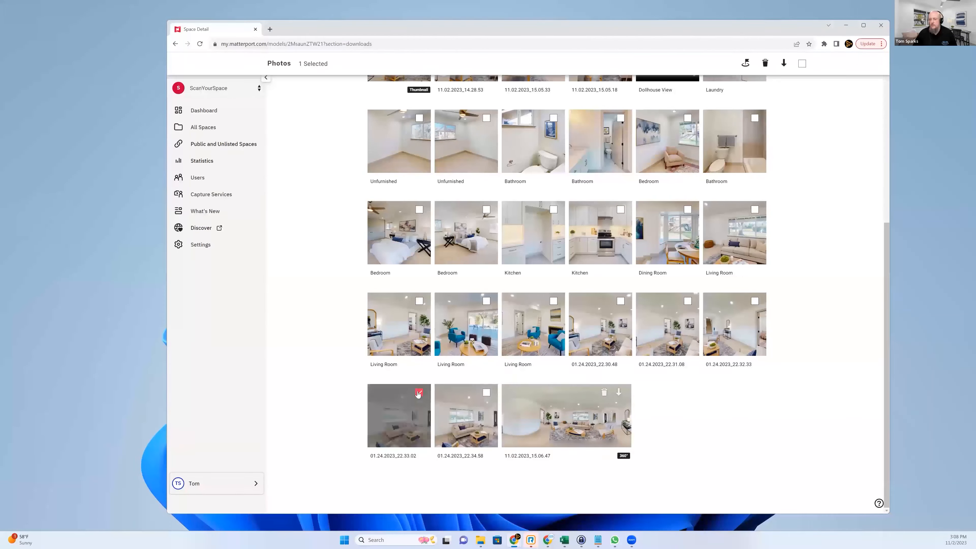
{"action": "scroll", "scroll_direction": "up", "scroll_amount": 3}
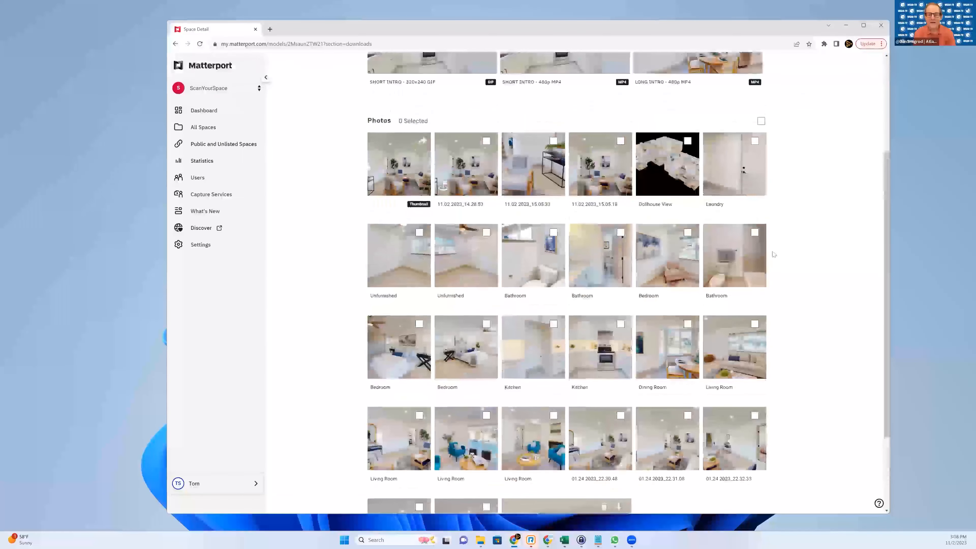
Select all 25 photos with the header select-all checkbox, ready to download
{"action": "left_click", "coordinate": [760, 121]}
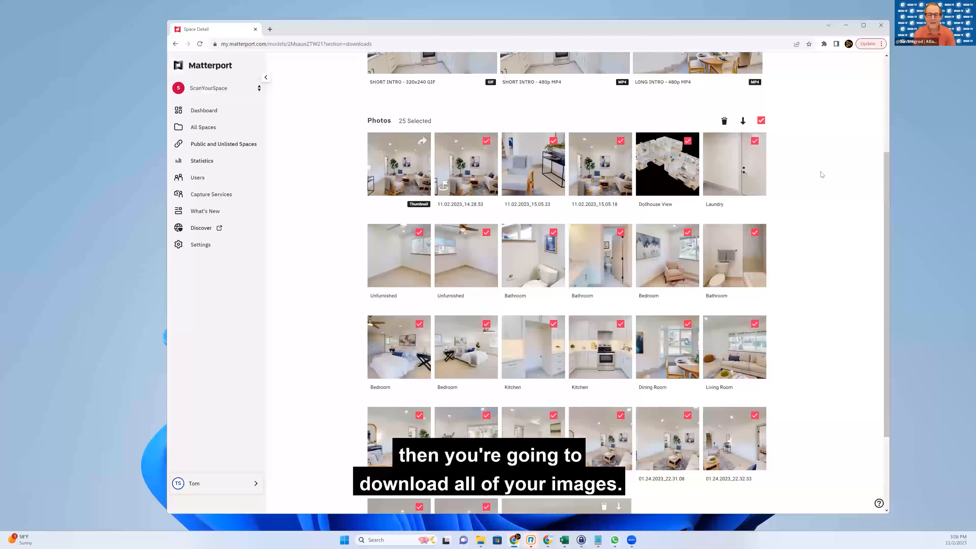
{"action": "scroll", "scroll_direction": "up", "scroll_amount": 3}
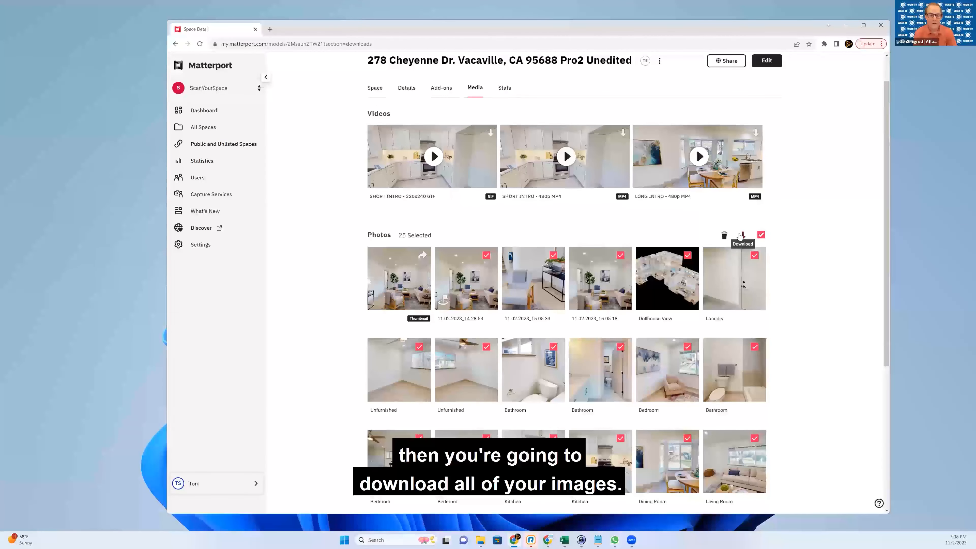
{"action": "mouse_move", "coordinate": [741, 235]}
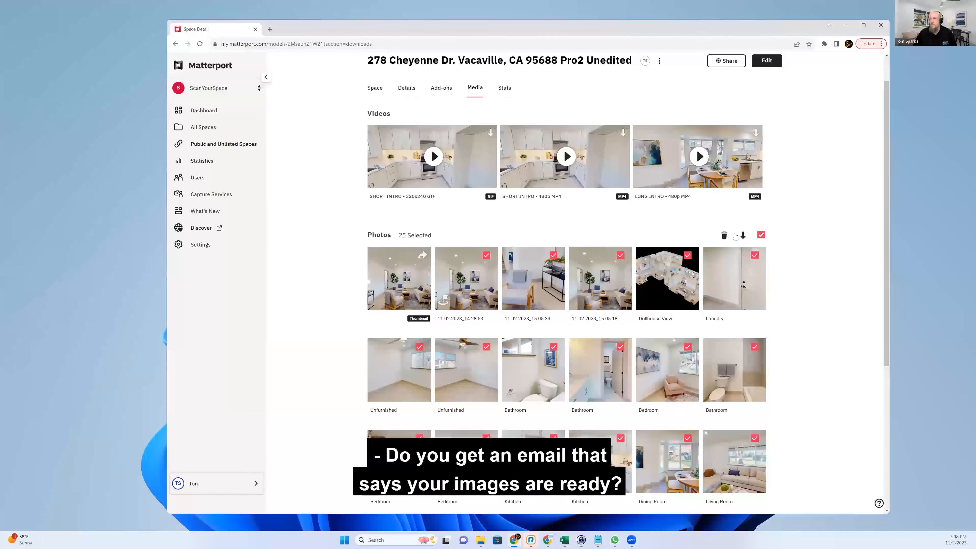
{"action": "mouse_move", "coordinate": [742, 235]}
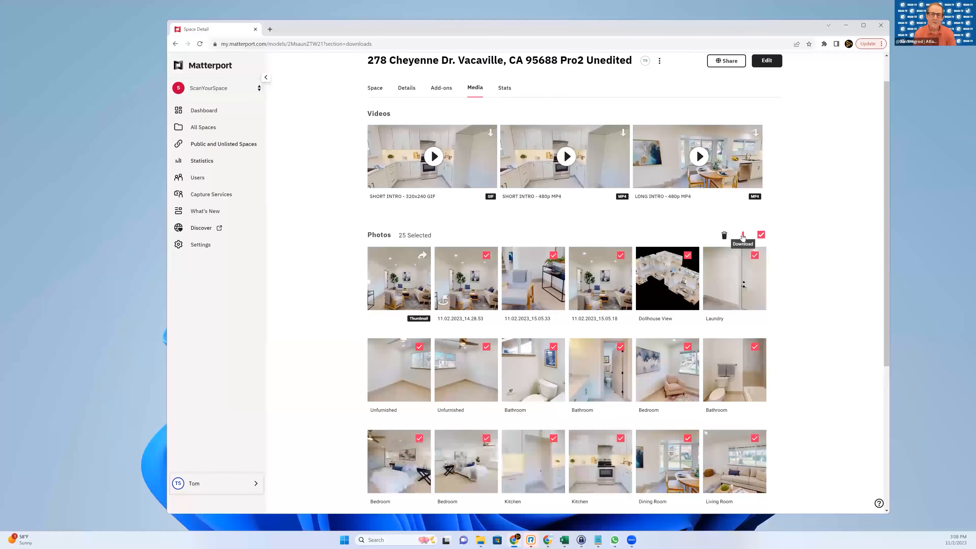